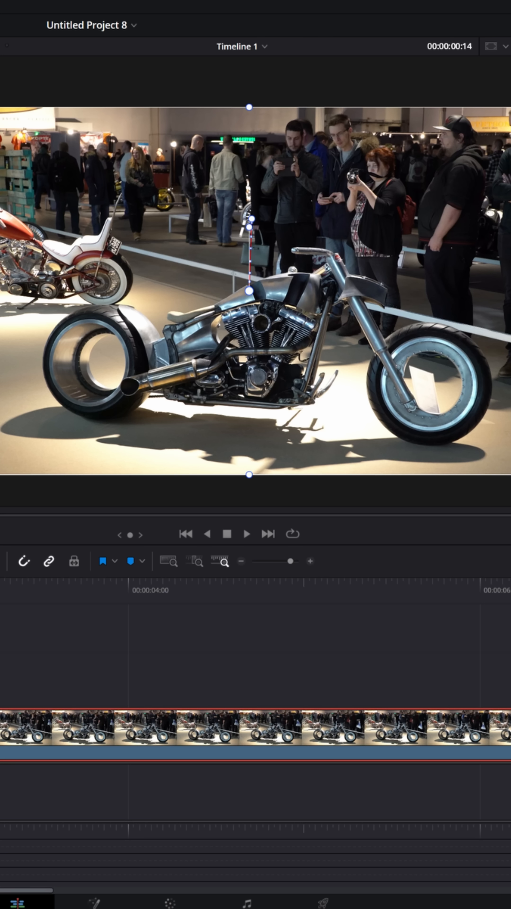
# - Preview the zoom, then show the Transform Zoom X/Y keyframe curves in the Edit page
pyautogui.click(248, 535)
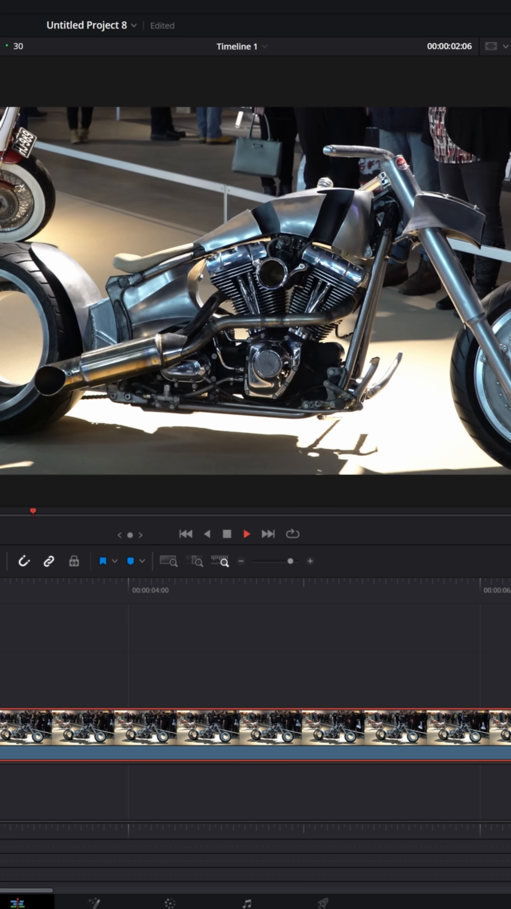
pyautogui.click(185, 534)
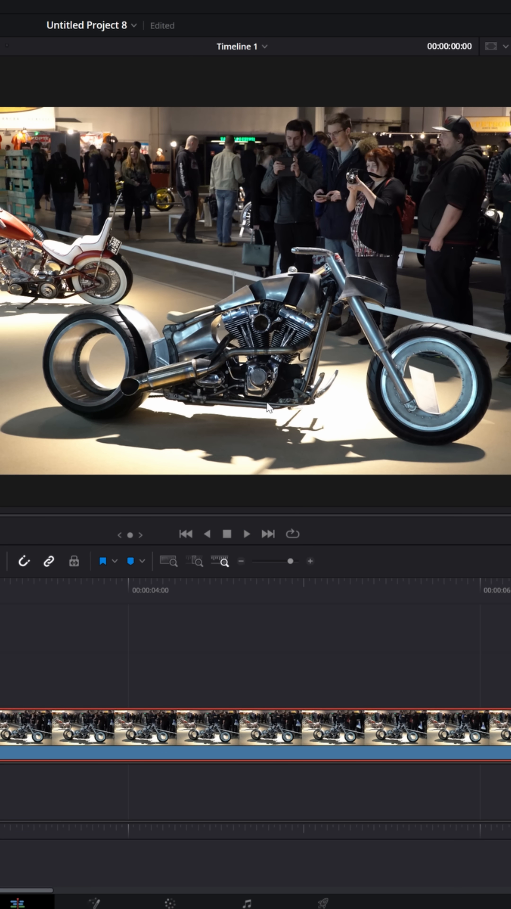
pyautogui.click(248, 534)
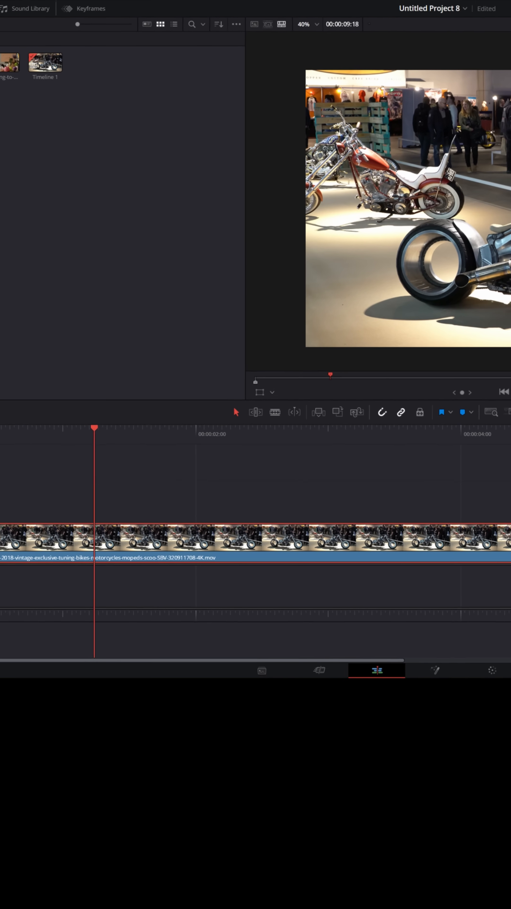
pyautogui.click(337, 36)
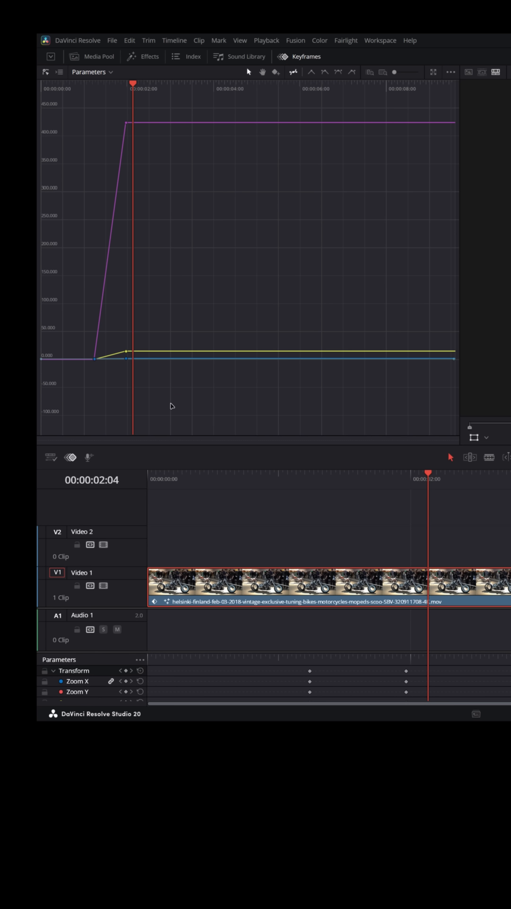
# - Reshape the Zoom curve handles so the zoom-in eases smoothly into its end keyframe
pyautogui.moveTo(77, 91); pyautogui.dragTo(171, 405)
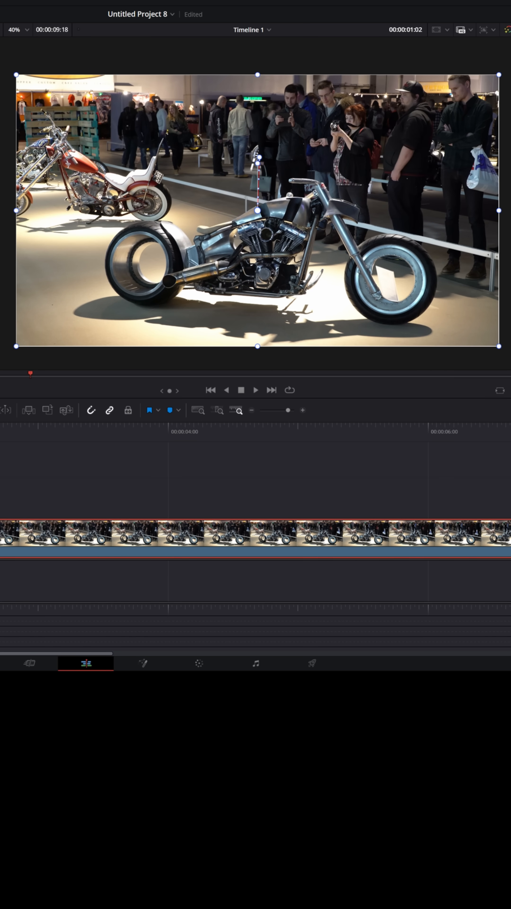
# - Search the effects library for "zoom blur" to filter to Resolve FX Zoom Blur
pyautogui.click(122, 32)
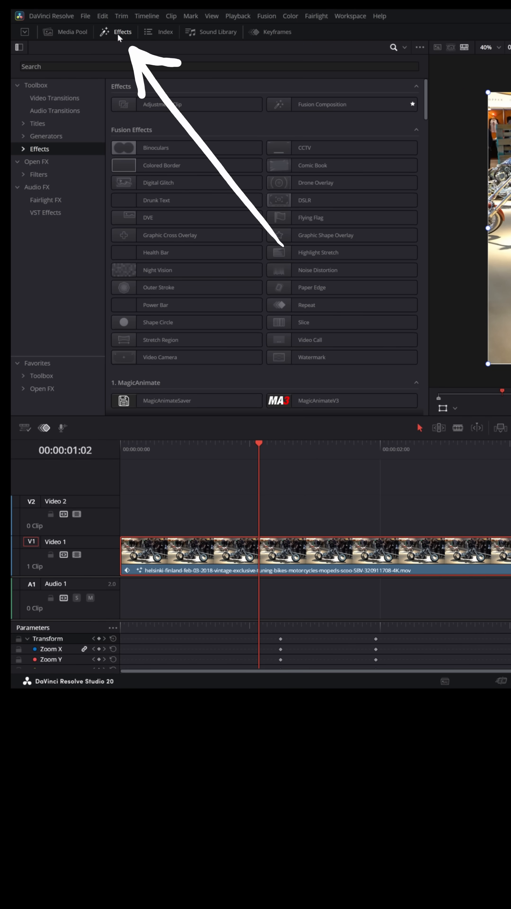
pyautogui.click(405, 48)
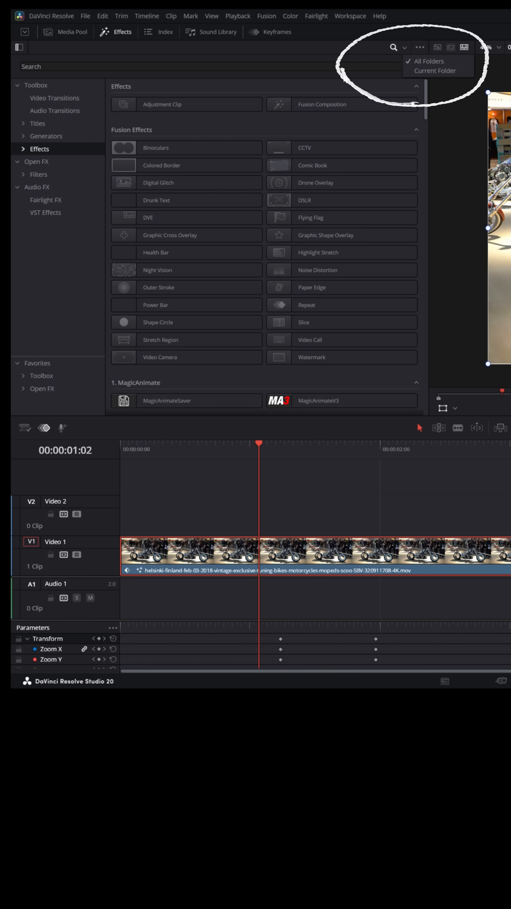
pyautogui.write('zo')
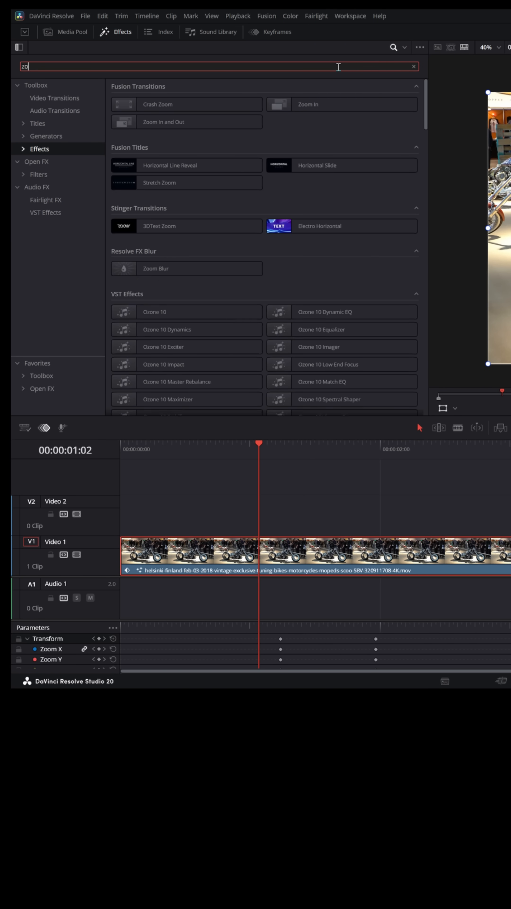
pyautogui.write('oom blur')
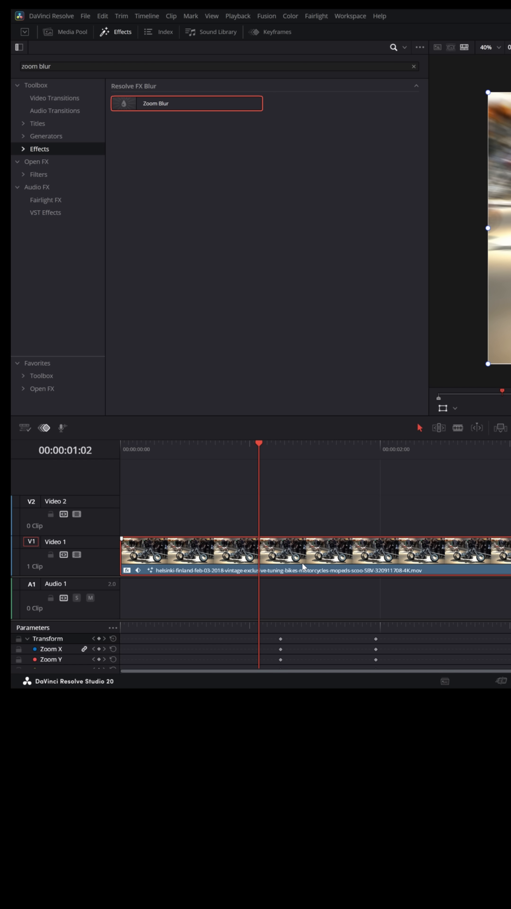
pyautogui.moveTo(261, 447)
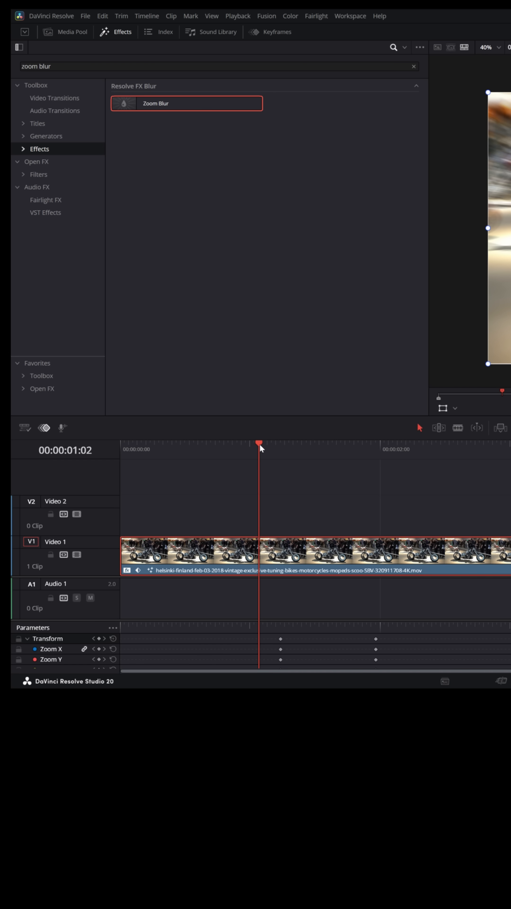
# - Apply Zoom Blur to the motorcycle clip with Zoom Amount keyframed at 0
pyautogui.click(281, 444)
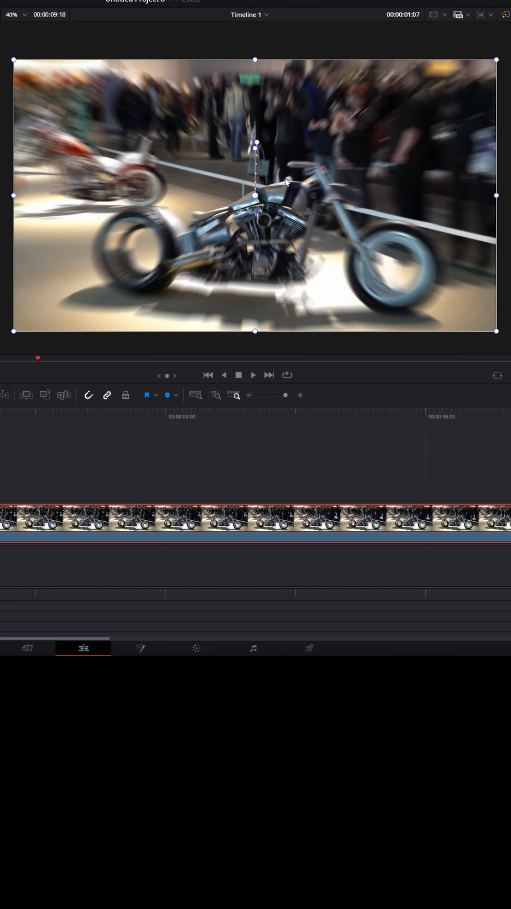
pyautogui.moveTo(288, 181)
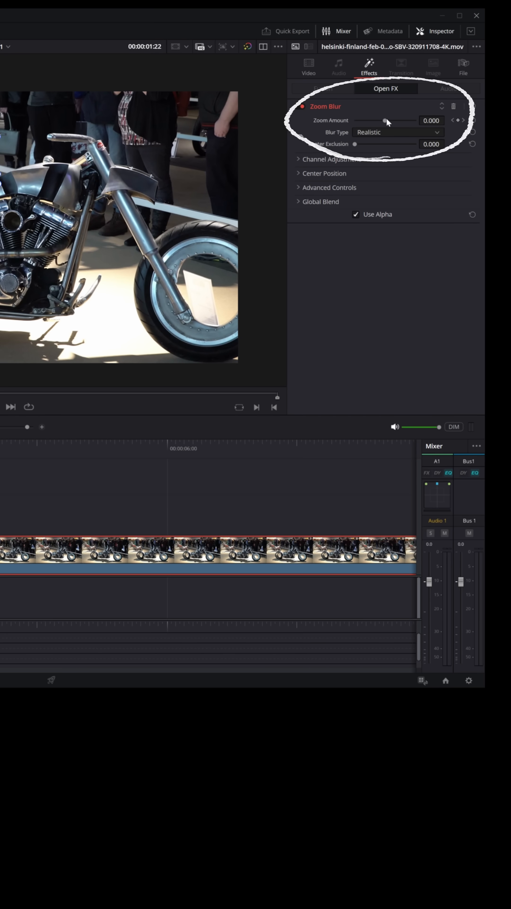
# - Raise Zoom Amount to 0.302 later in the zoom, creating and selecting a second keyframe
pyautogui.moveTo(386, 120); pyautogui.dragTo(393, 120)
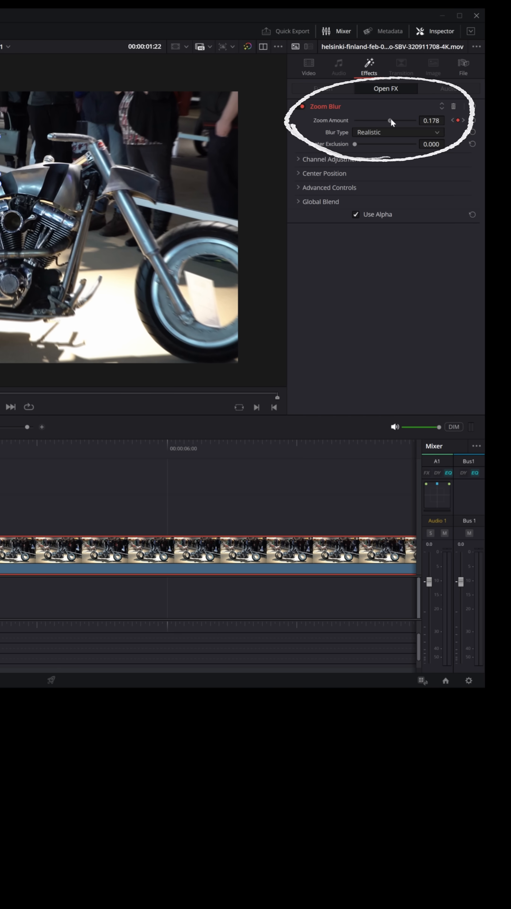
pyautogui.moveTo(390, 121); pyautogui.dragTo(395, 120)
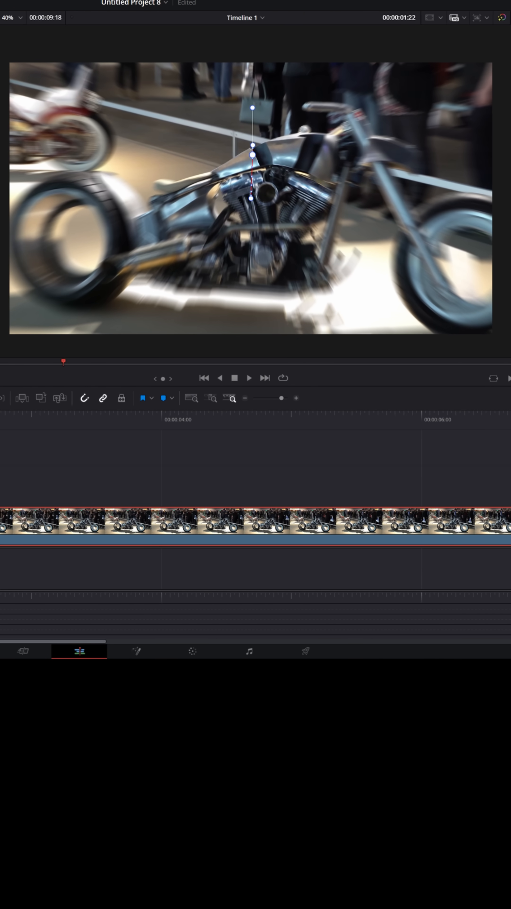
pyautogui.click(462, 49)
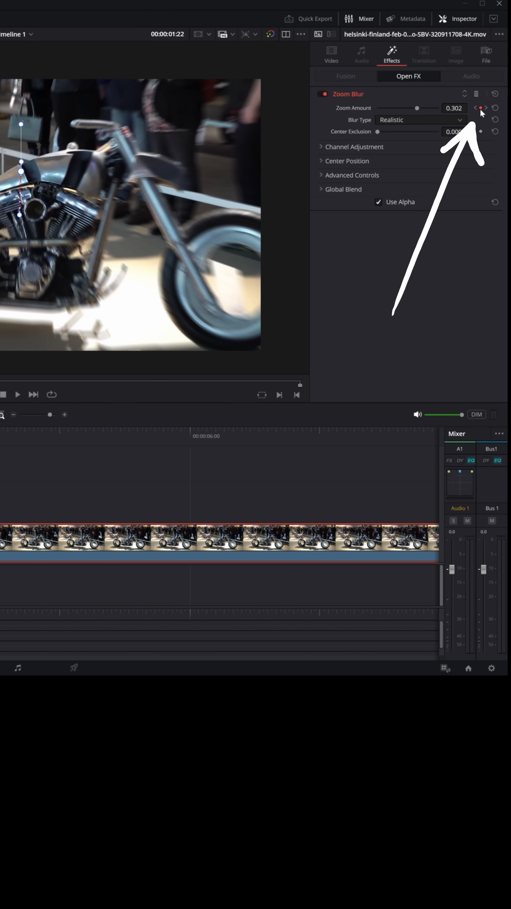
# - Set the 0.302 Zoom Amount keyframe's interpolation to Ease Out
pyautogui.click(479, 108)
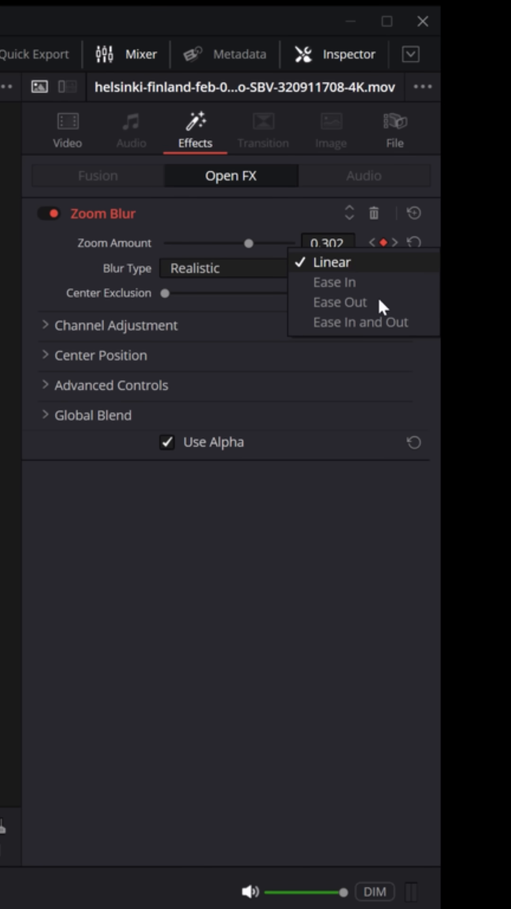
pyautogui.click(328, 262)
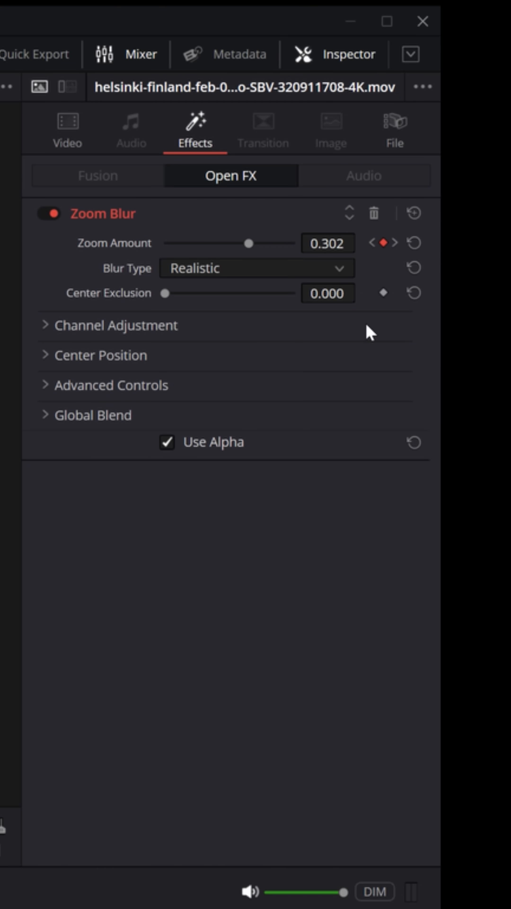